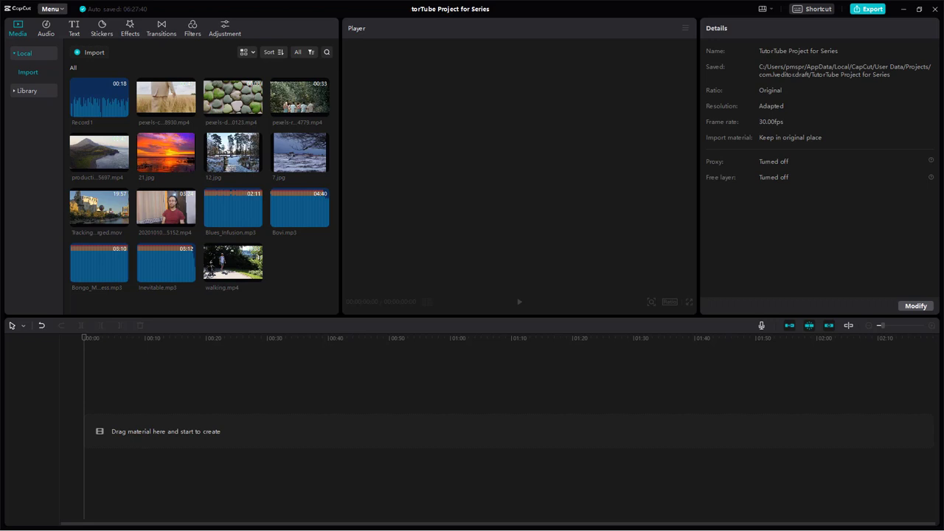
mouse_move(653, 236)
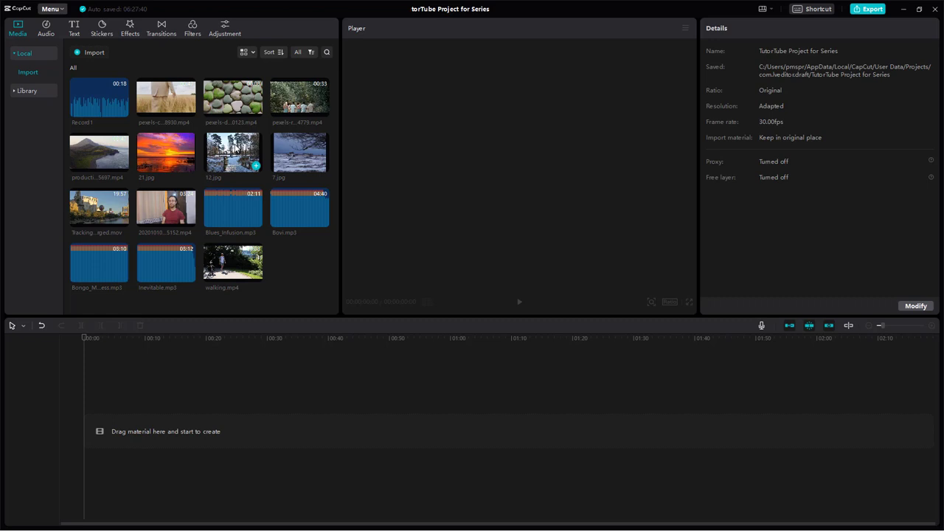
Step: Drag 12.jpg from the Media panel onto the timeline as a second stacked layer
left_click_drag(233, 150, 221, 430)
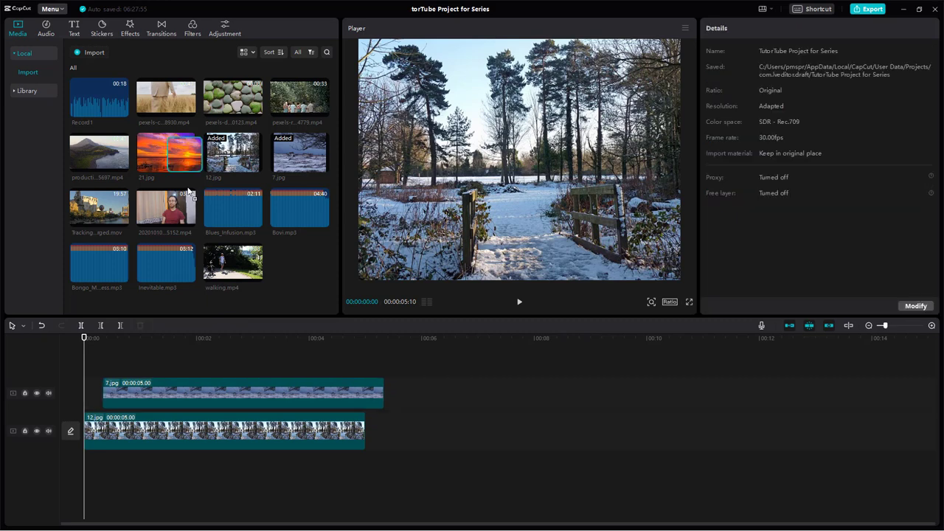
Step: Drag the sunset photo 21.jpg onto a new track above the two snowy images
left_click_drag(169, 151, 309, 381)
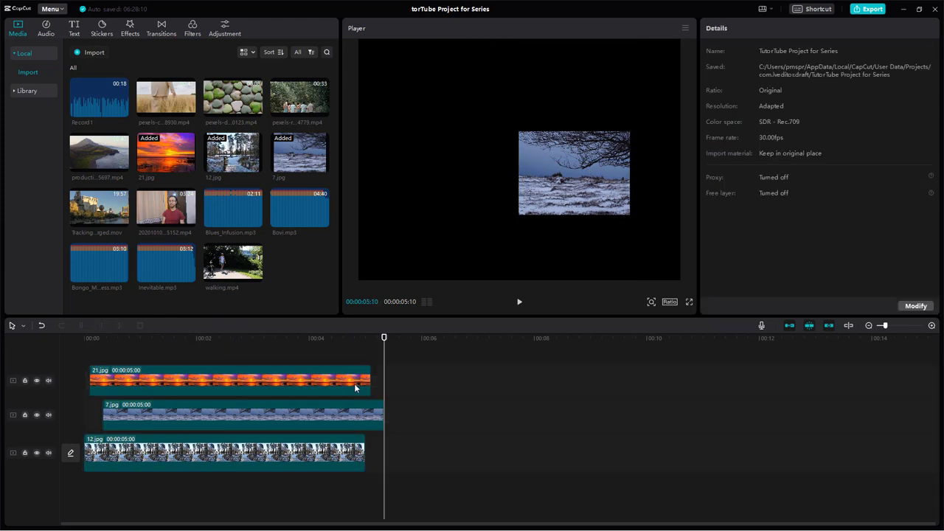
Step: Select the top-layer 21.jpg clip so its position and scale can be adjusted
left_click(228, 380)
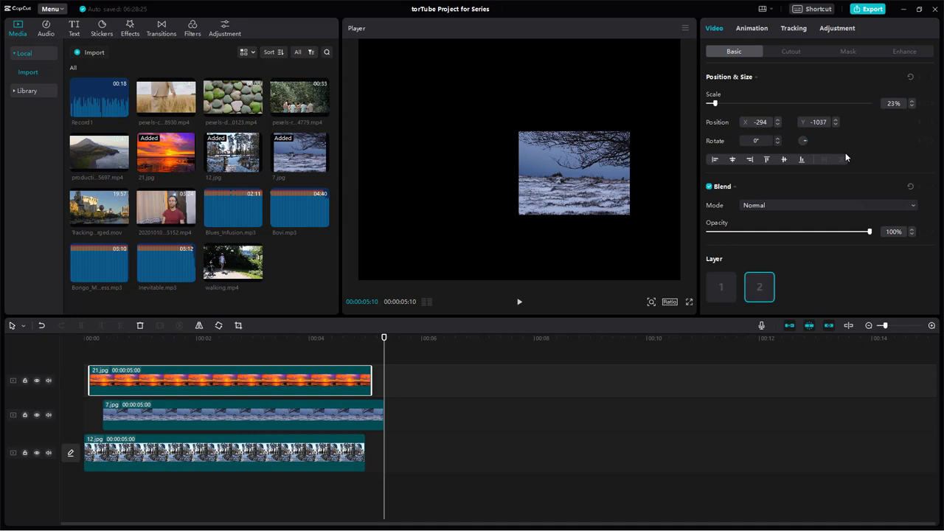
mouse_move(307, 362)
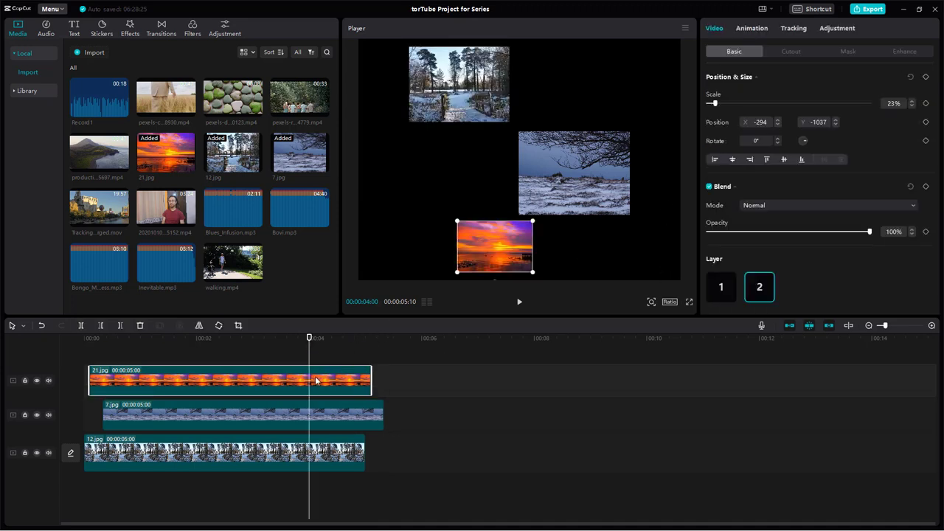
mouse_move(841, 160)
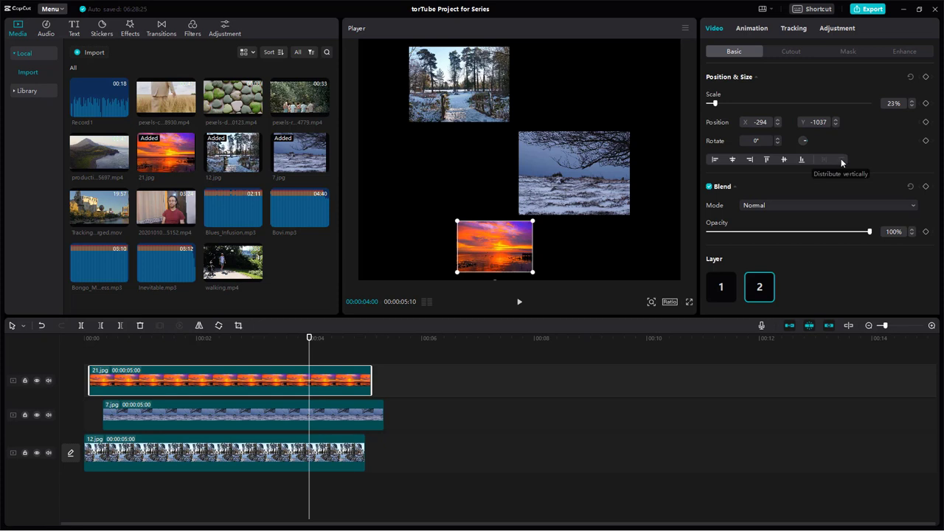
mouse_move(419, 399)
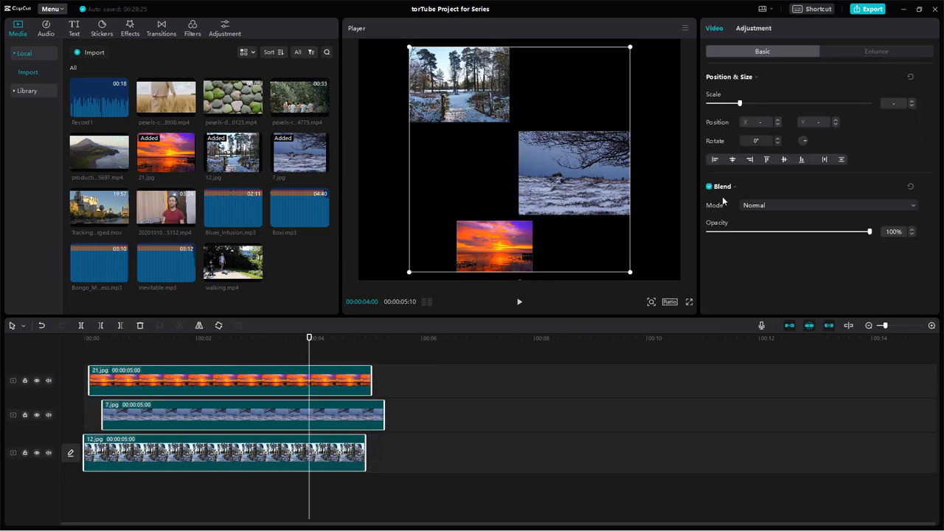
mouse_move(823, 159)
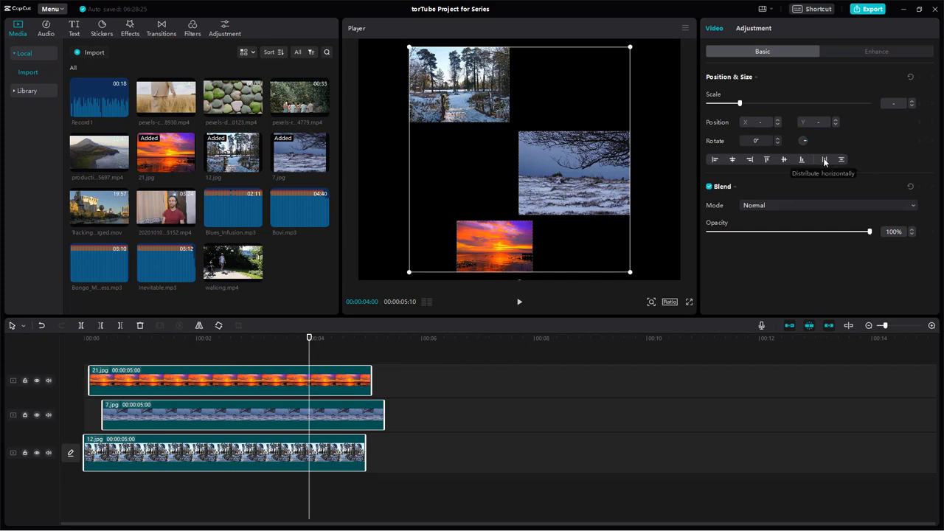
mouse_move(840, 160)
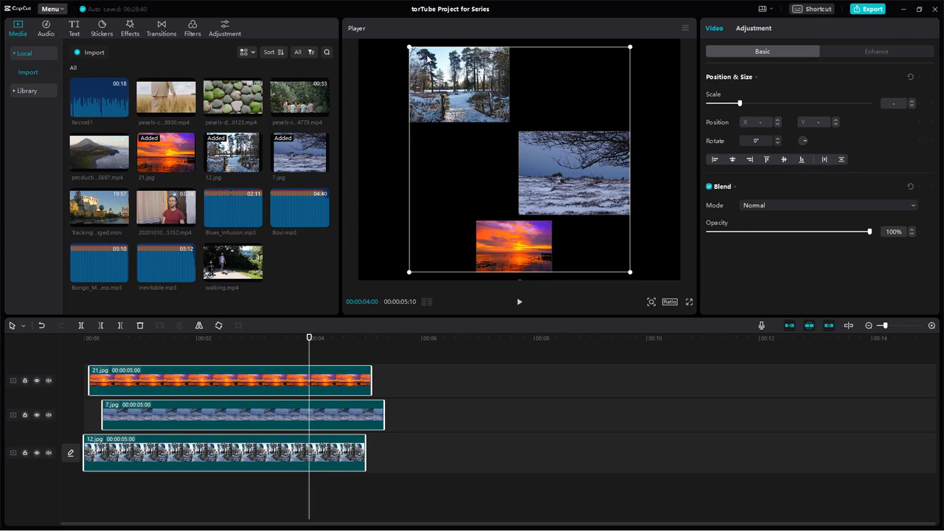
mouse_move(507, 249)
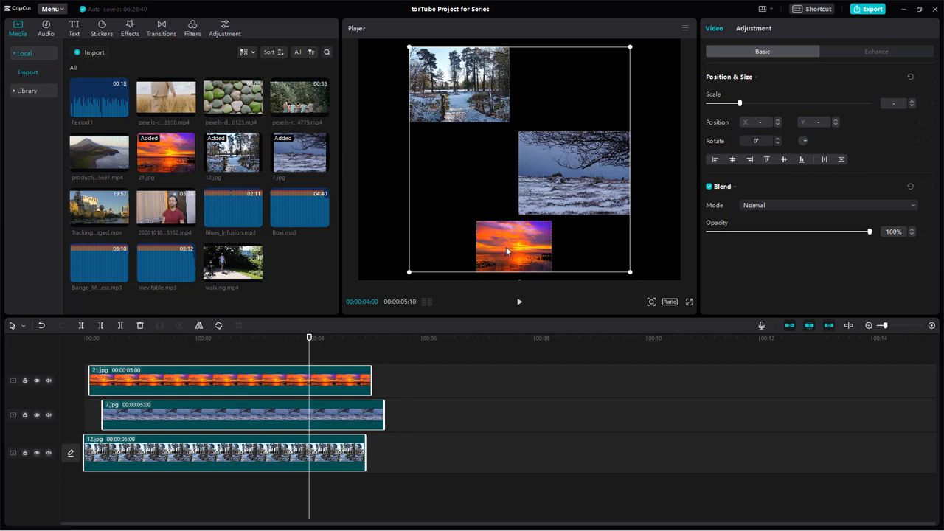
mouse_move(669, 146)
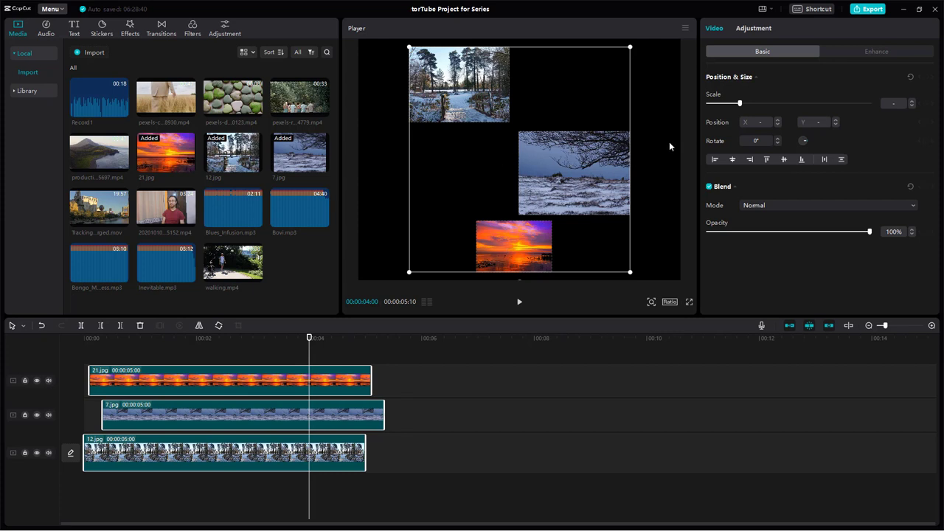
mouse_move(840, 160)
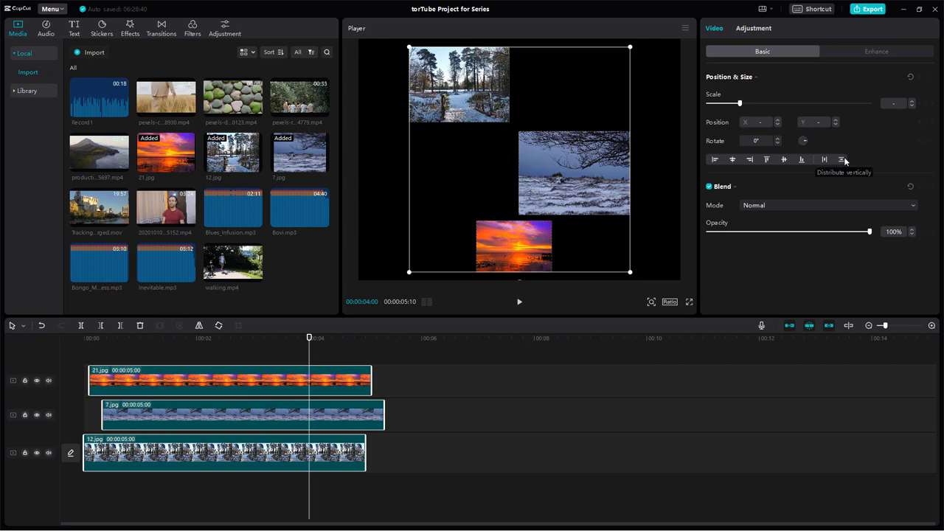
mouse_move(595, 152)
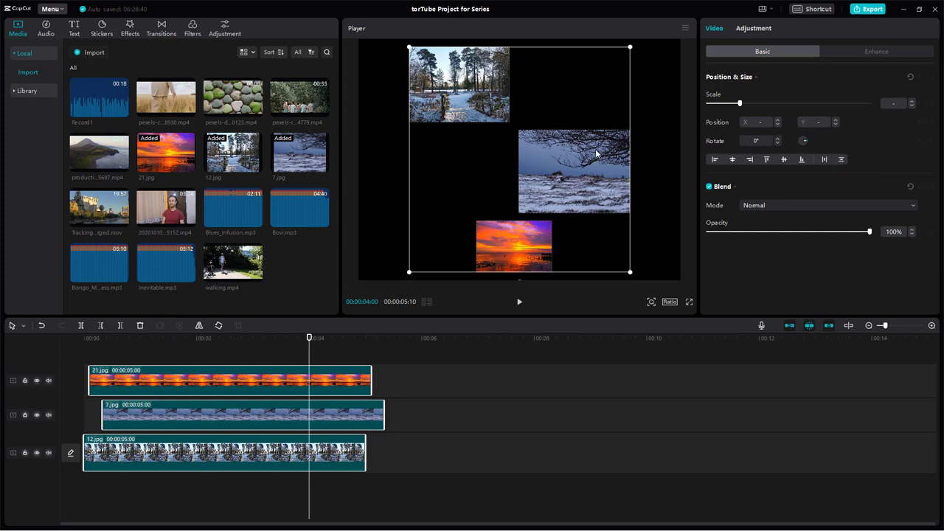
mouse_move(554, 133)
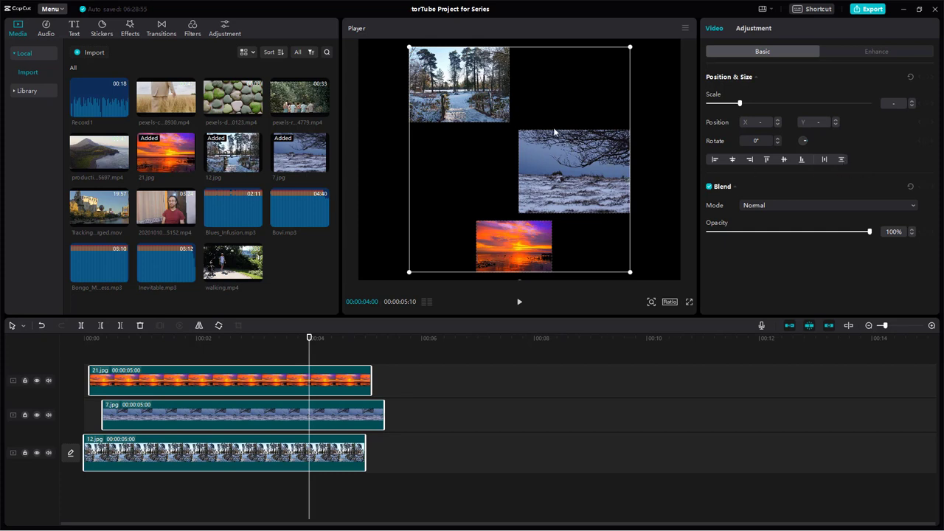
mouse_move(572, 165)
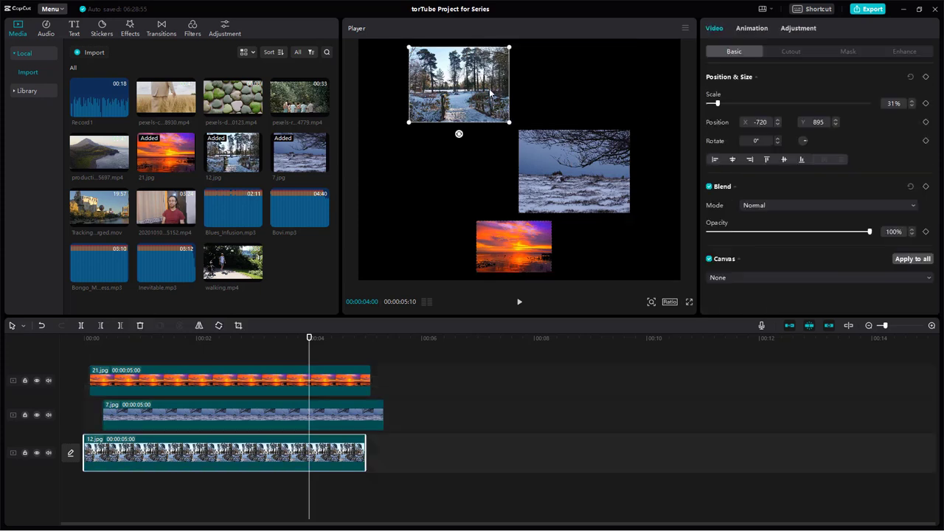
mouse_move(507, 124)
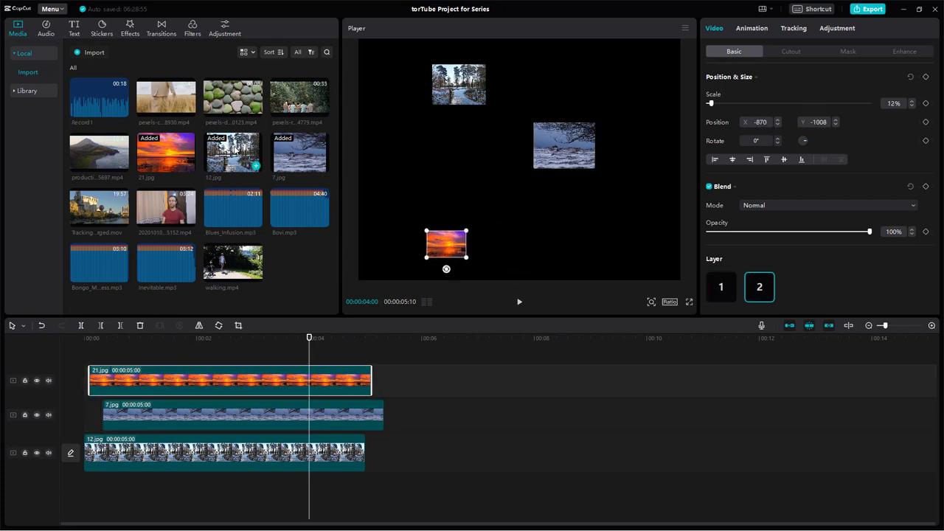
mouse_move(112, 169)
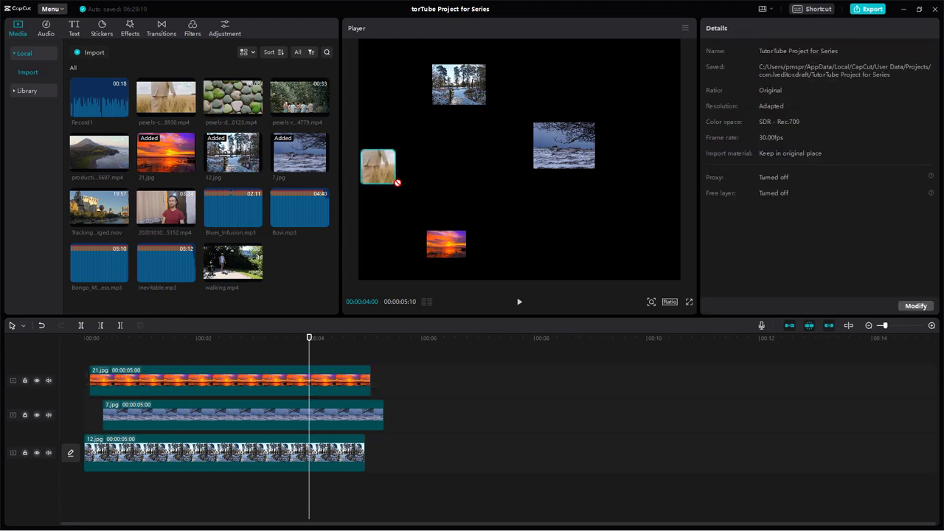
Step: Drag the wheat-field pexels video onto a new top track as the fourth layer
left_click_drag(378, 165, 204, 308)
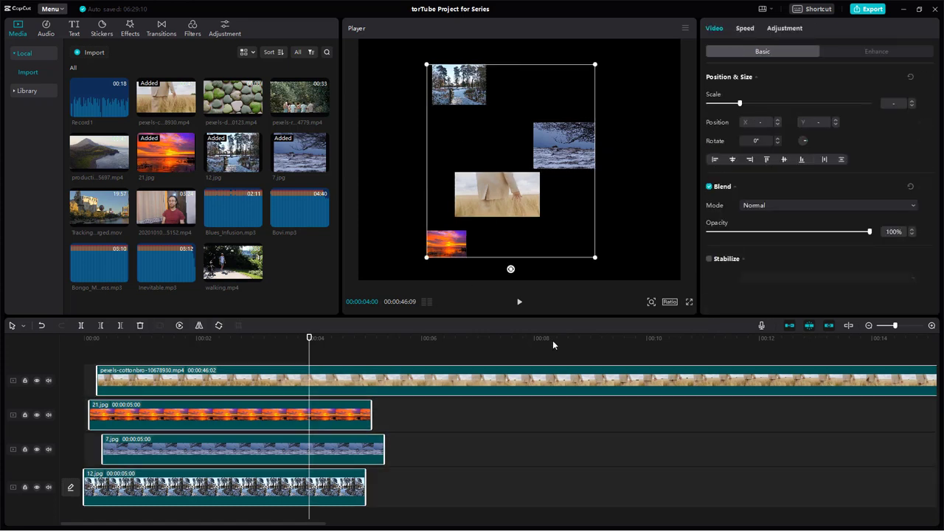
mouse_move(732, 159)
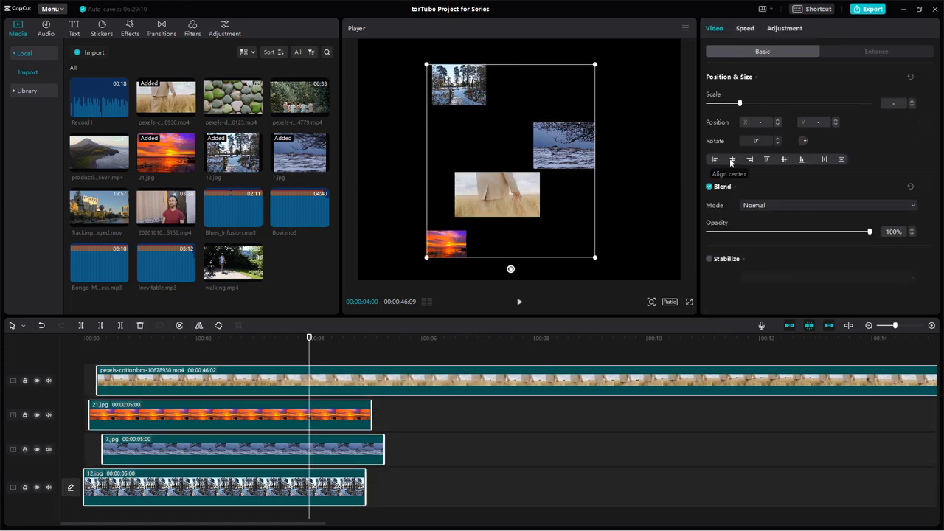
Step: Align the four clips on their centers and distribute them evenly vertically
left_click(732, 159)
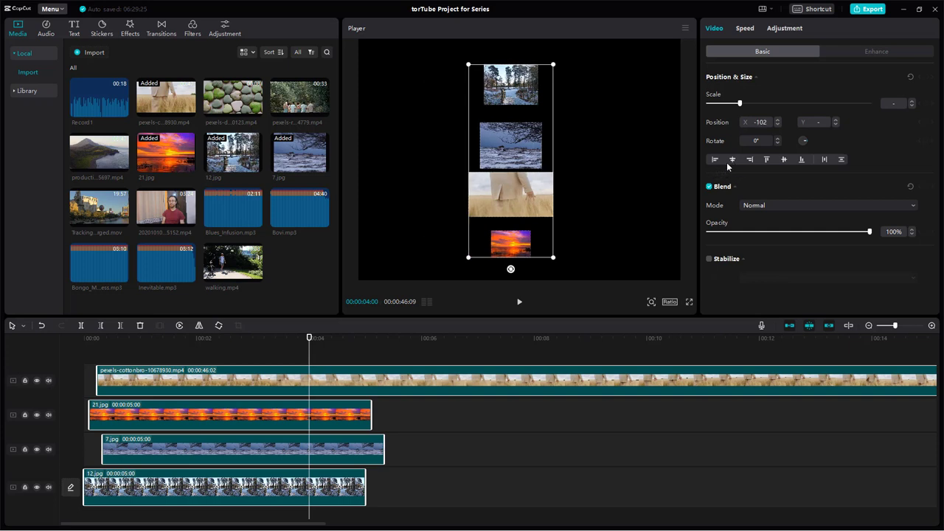
mouse_move(840, 159)
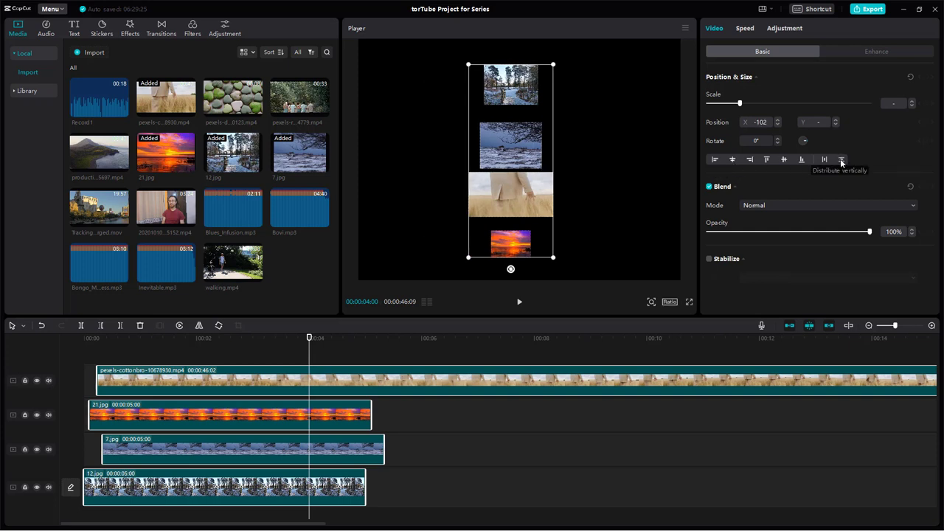
left_click(840, 160)
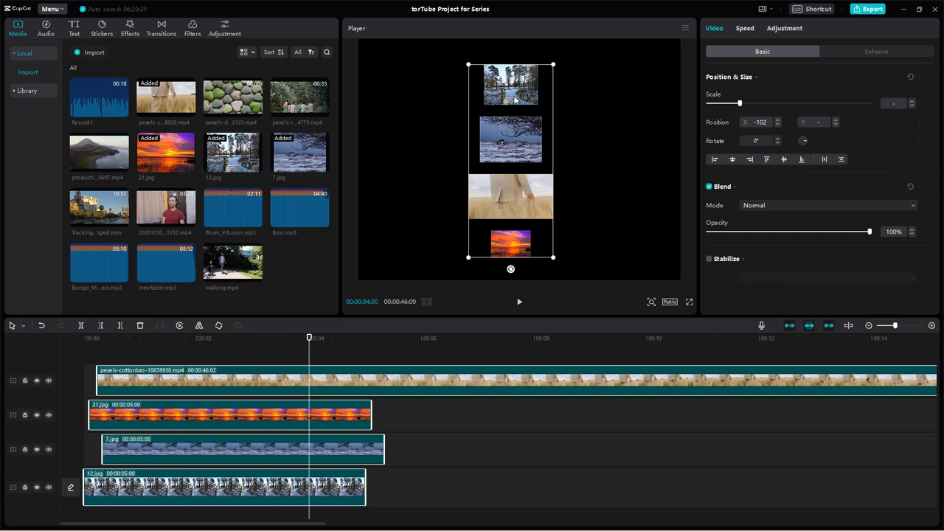
mouse_move(519, 186)
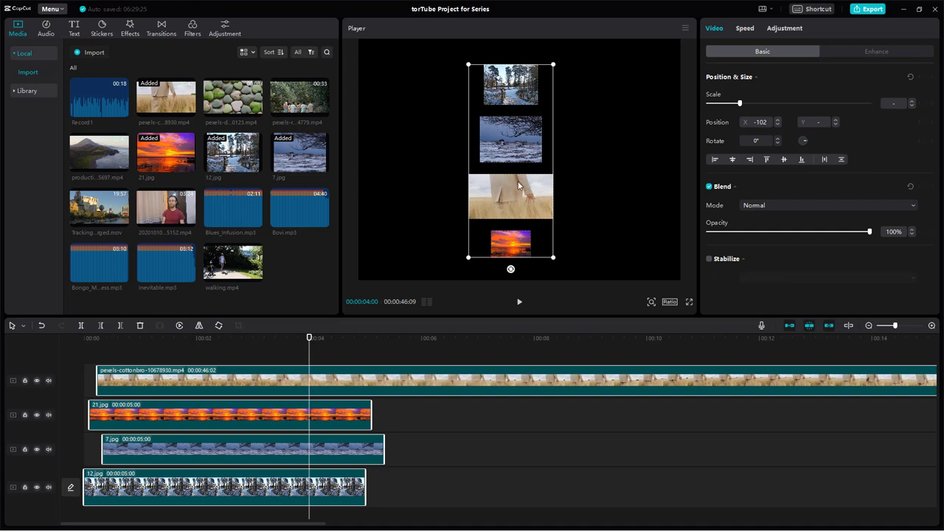
mouse_move(581, 149)
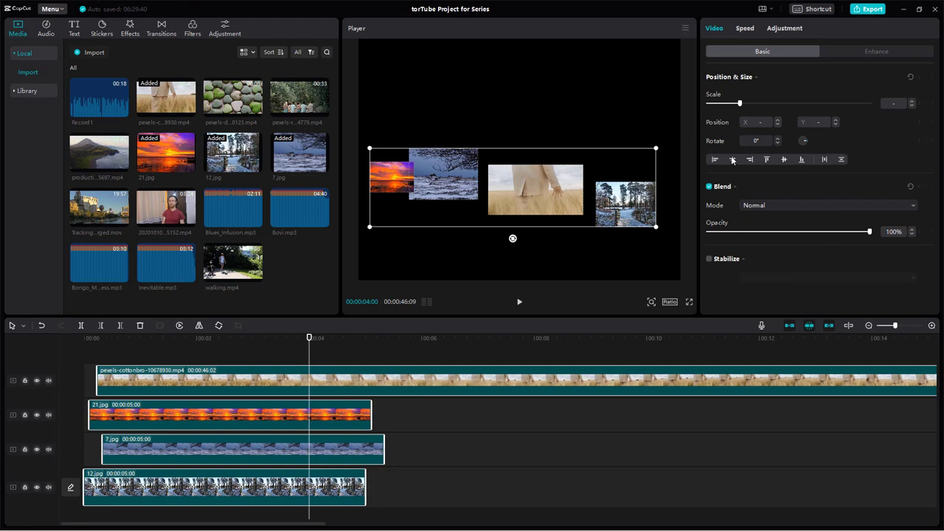
Step: Align the four clips to the middle and distribute them evenly horizontally
left_click(784, 159)
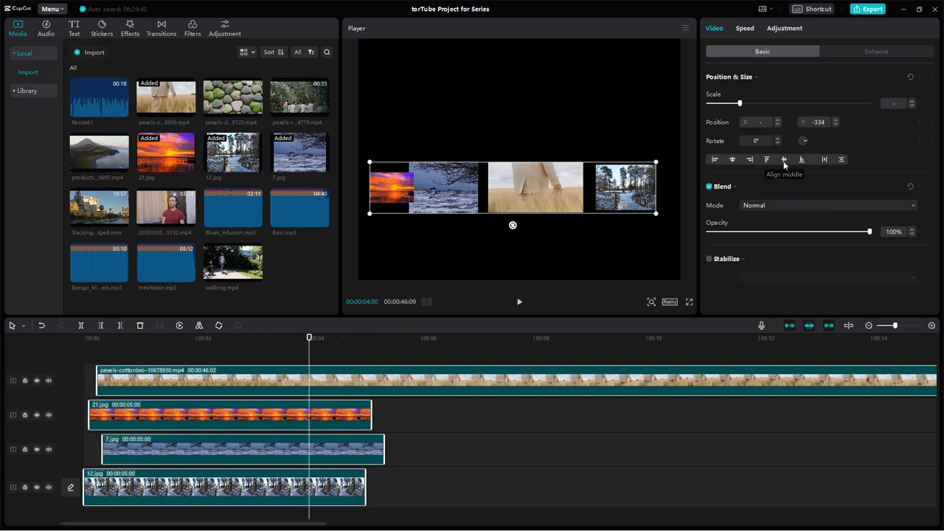
mouse_move(824, 160)
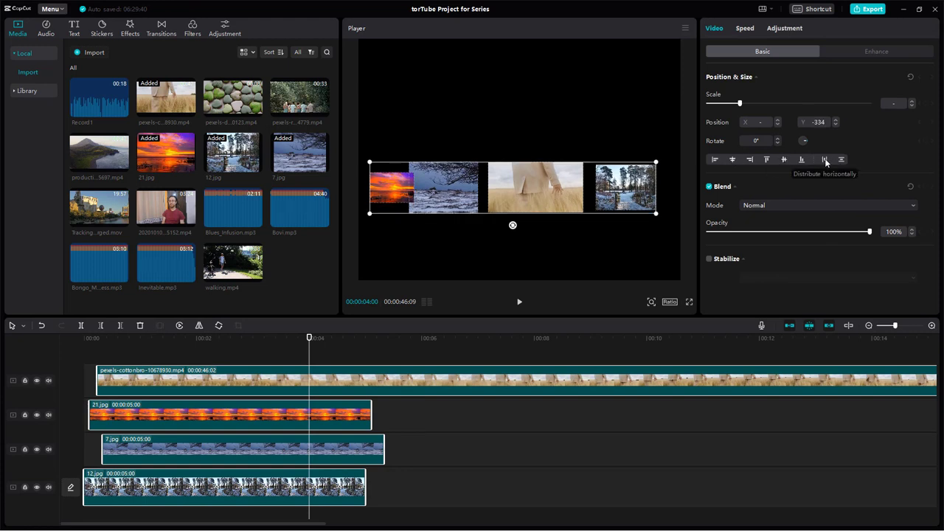
left_click(824, 159)
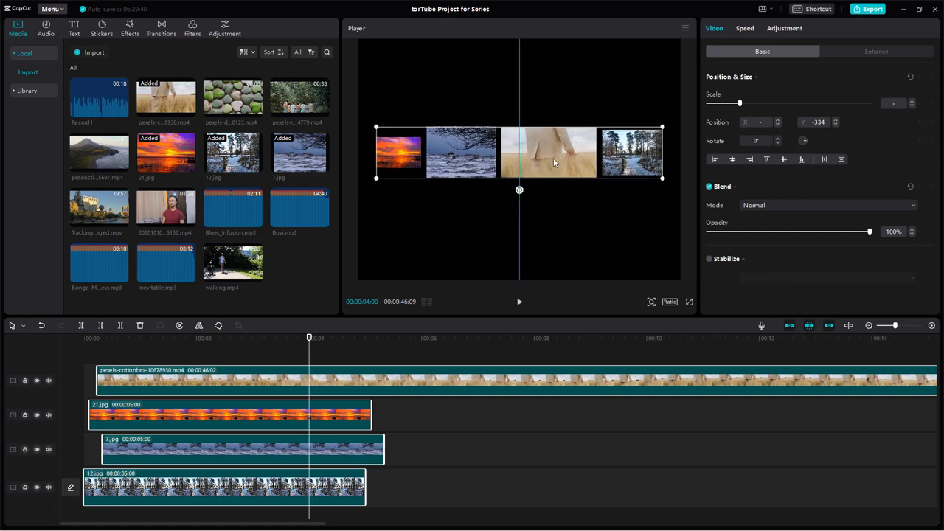